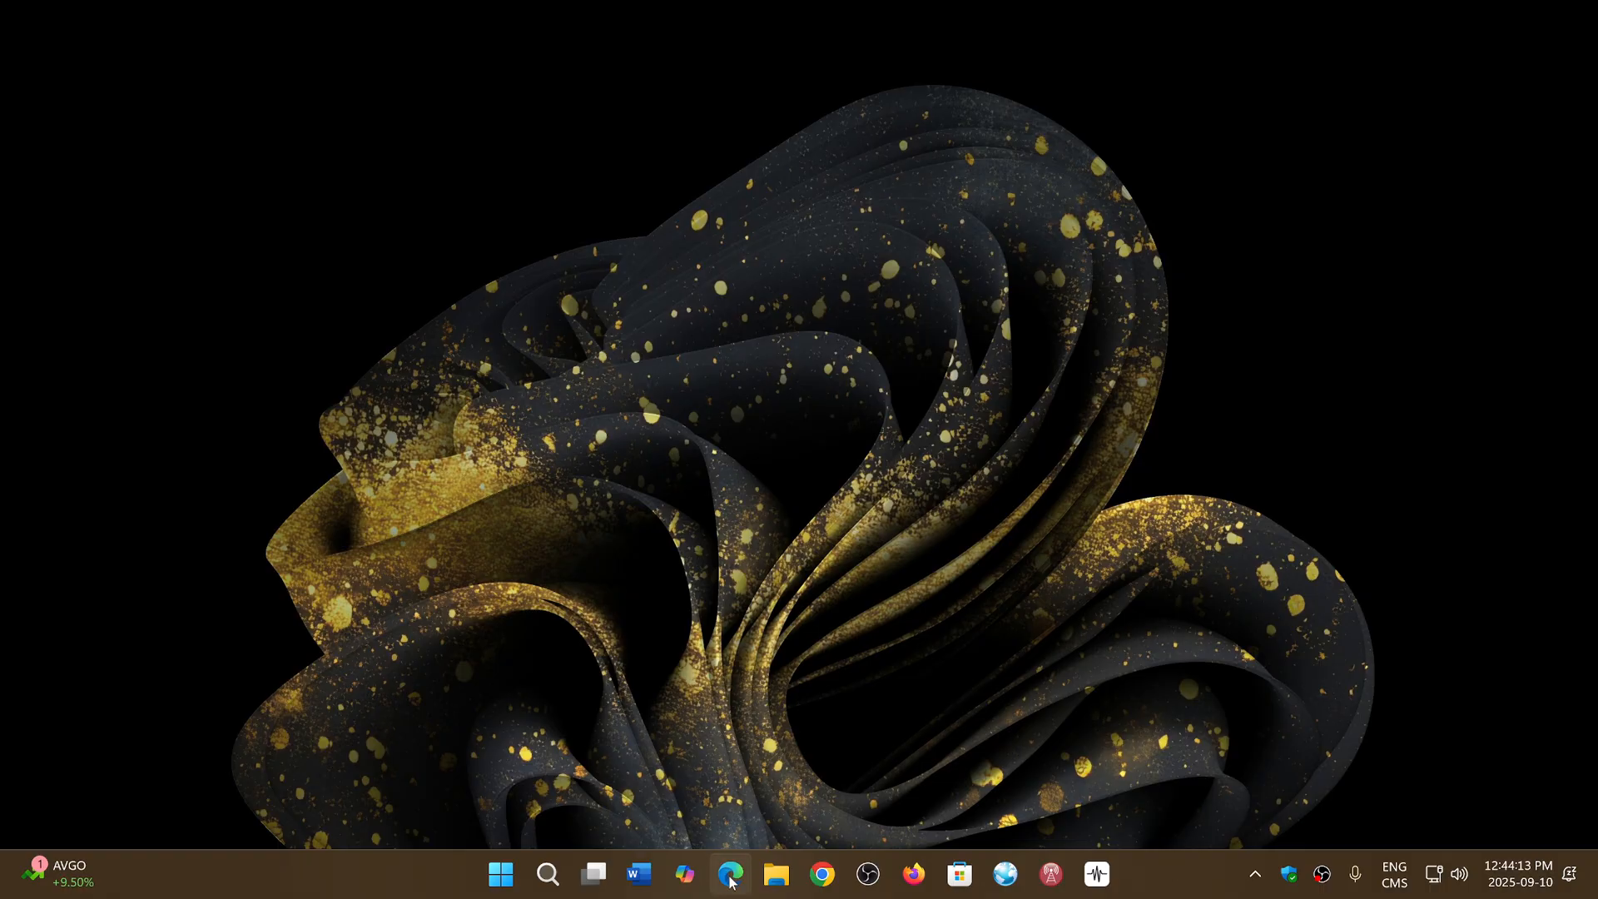
Launch Microsoft Edge from the taskbar to reach YouTube.
left_click(729, 874)
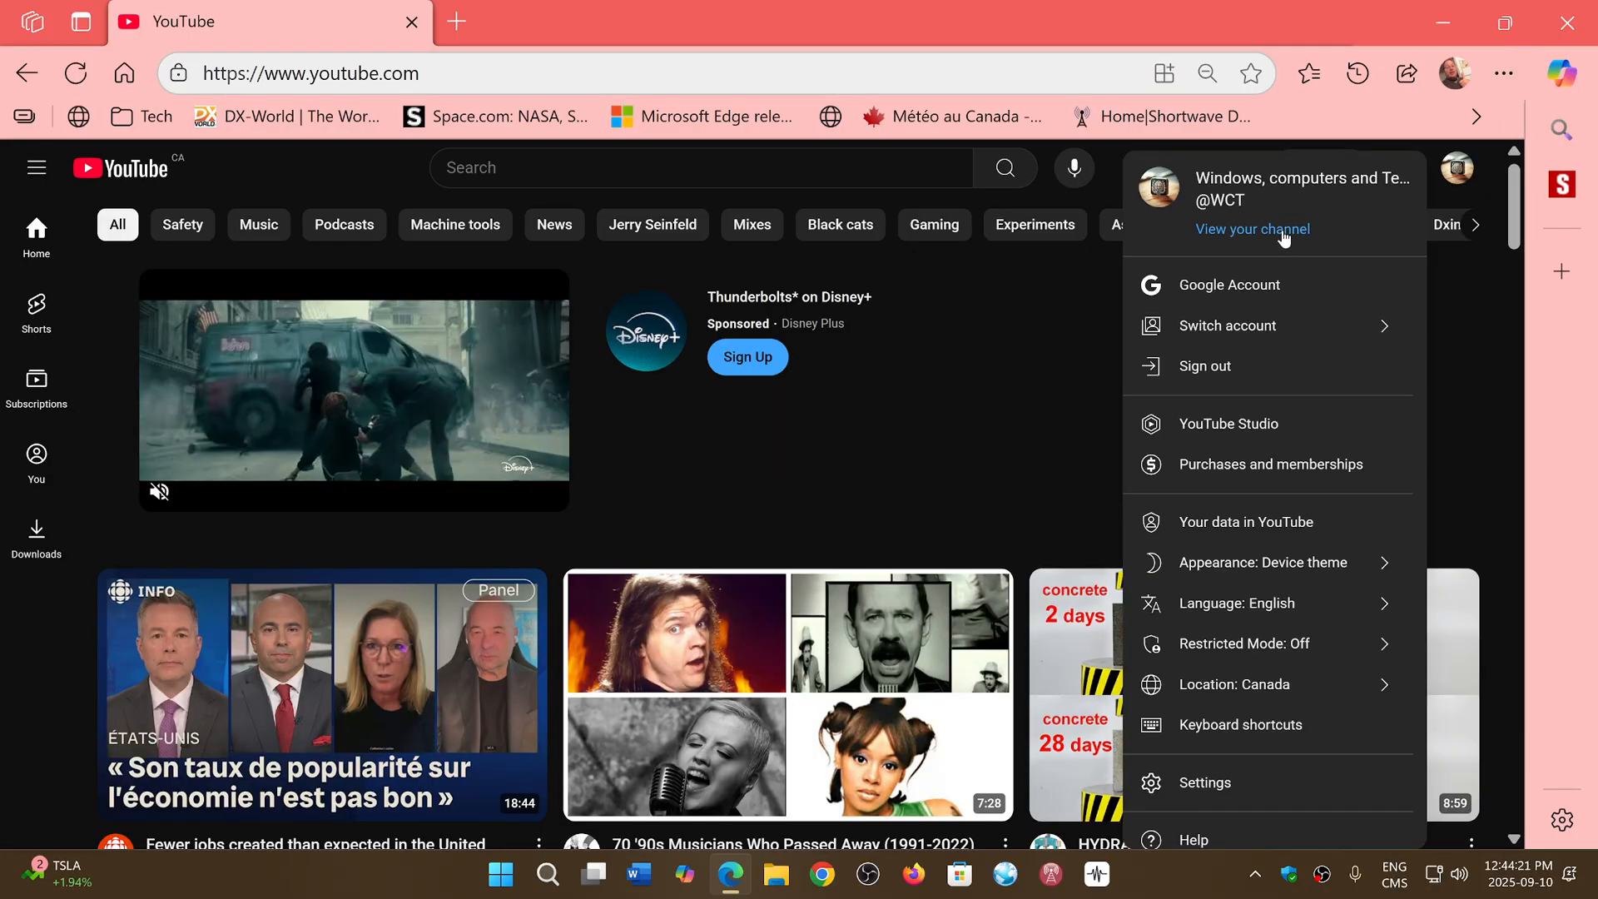
Visit the channel page and account settings, then enter YouTube Studio via Channel status and features.
left_click(1252, 228)
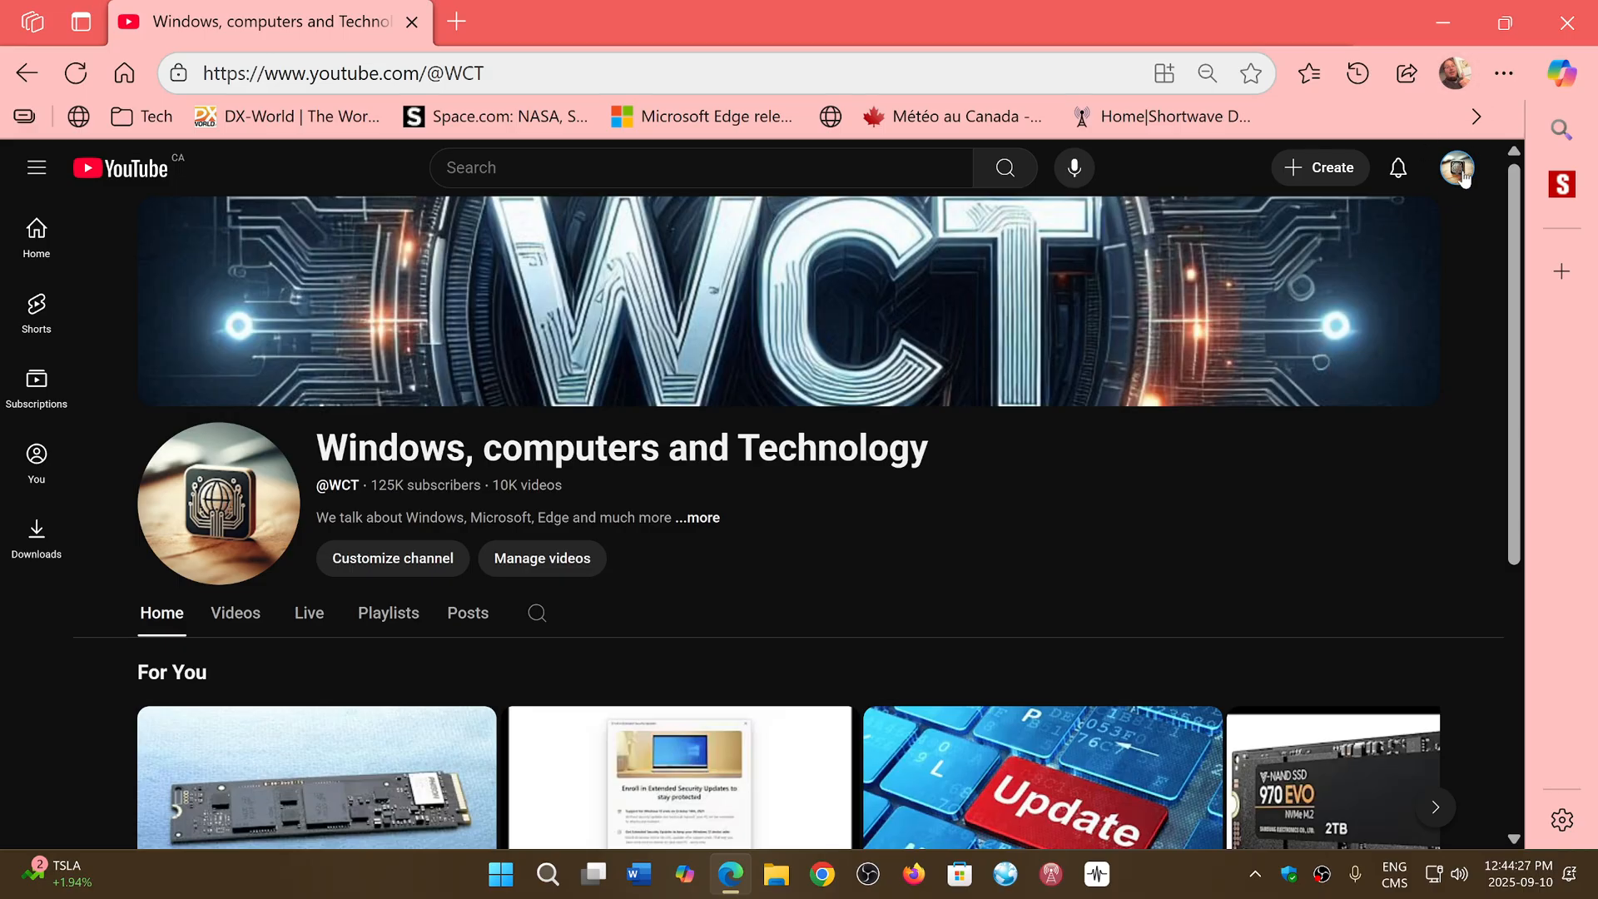
left_click(1457, 166)
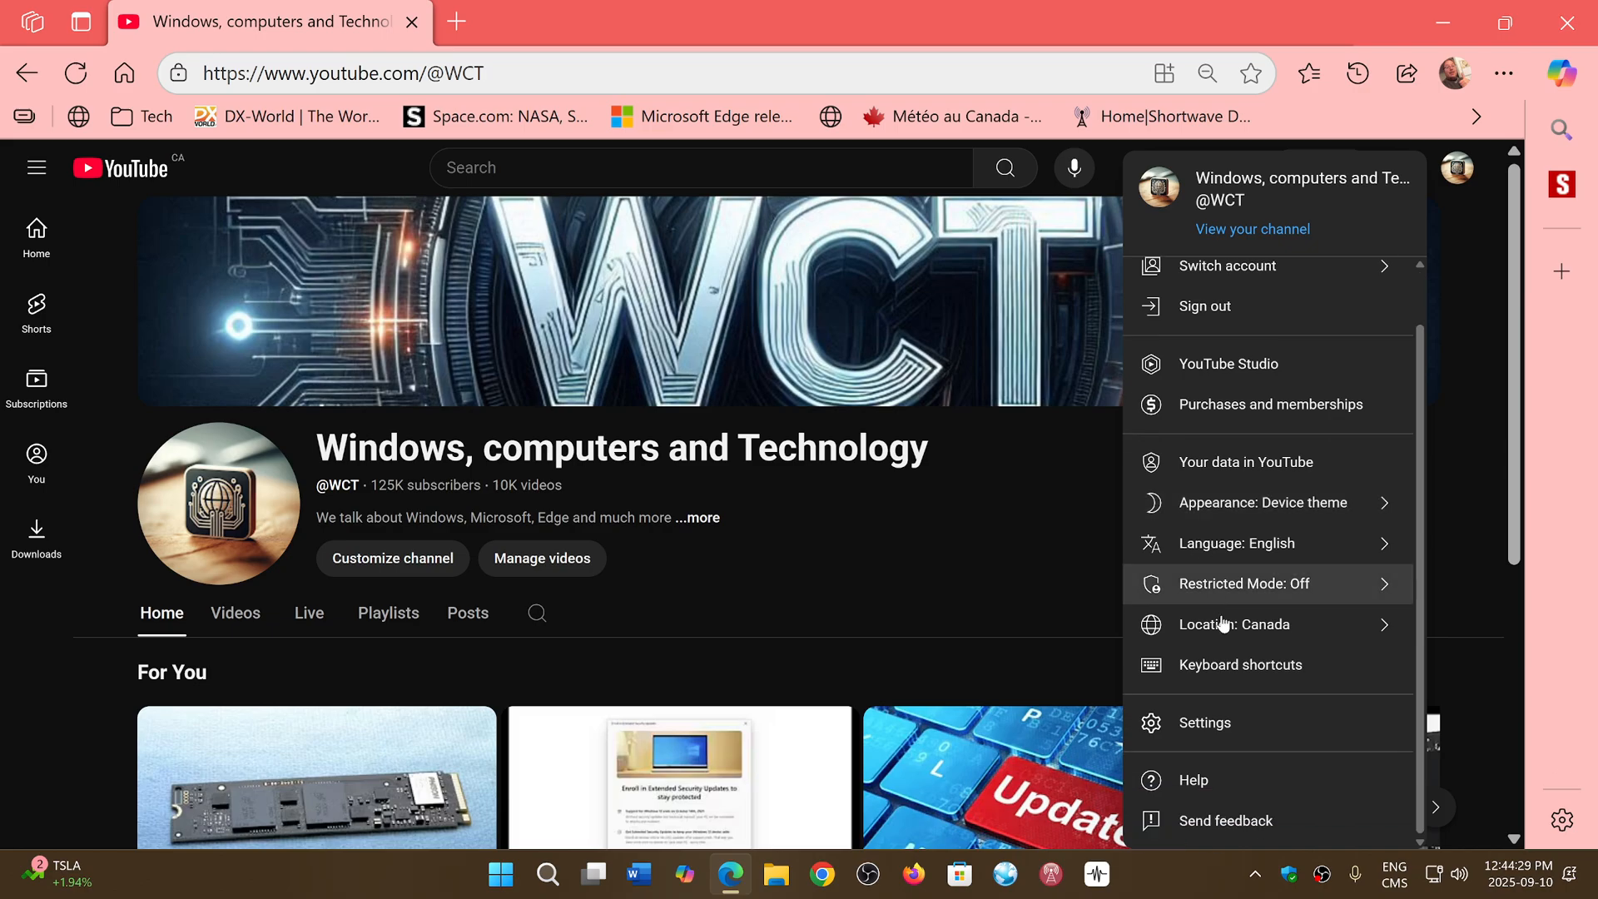
left_click(1202, 721)
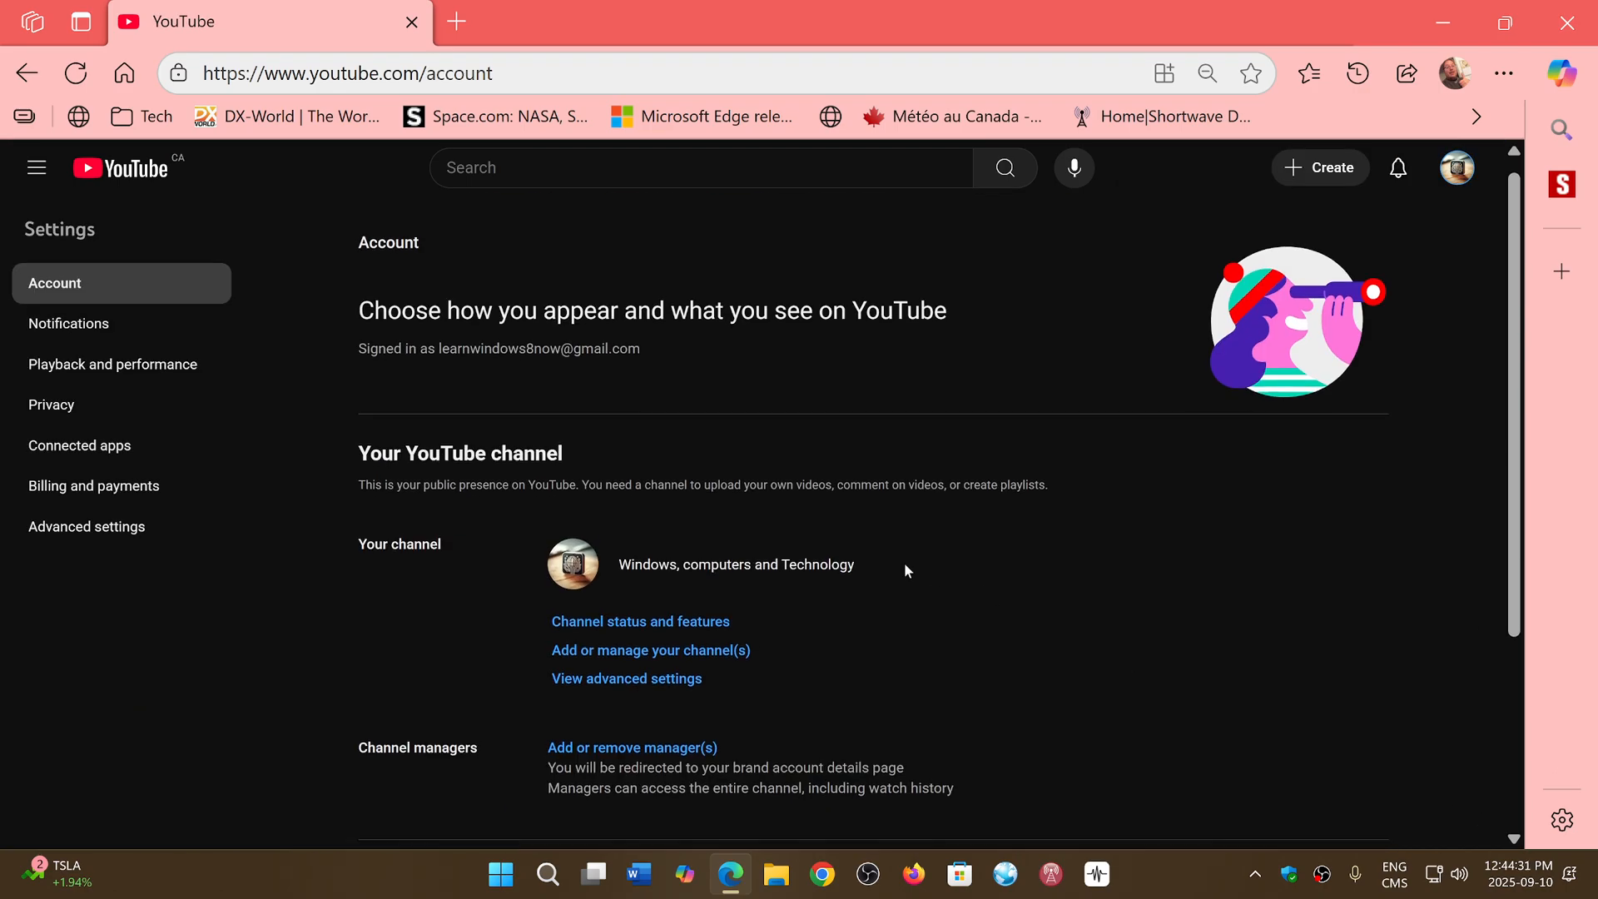
mouse_move(611, 619)
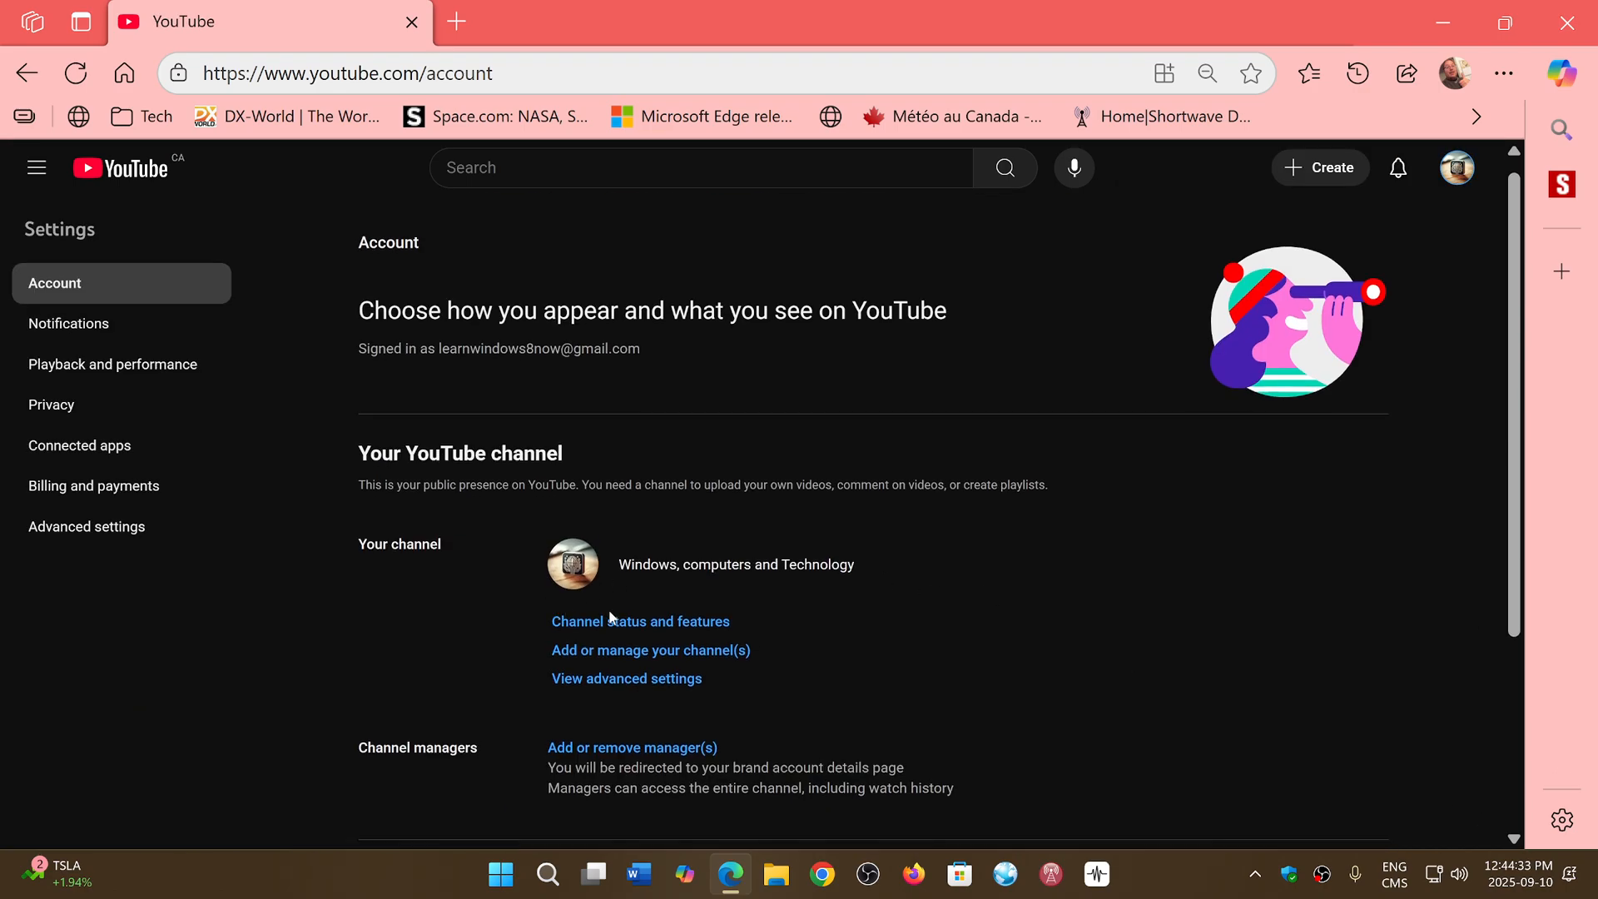
left_click(639, 621)
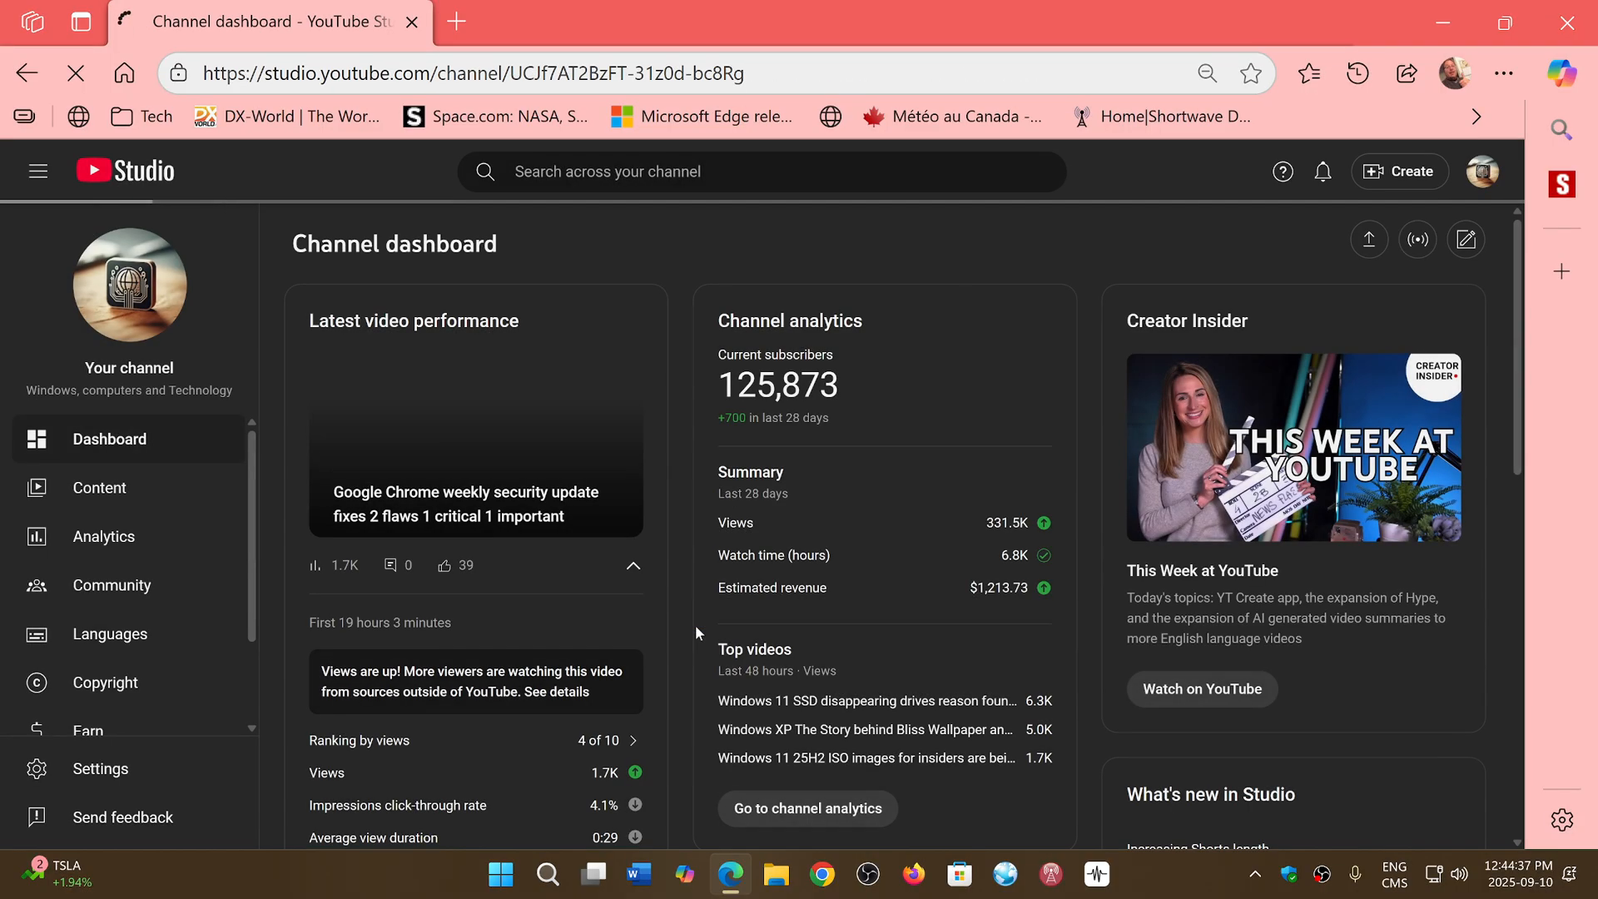
Reach the Advanced settings of Upload defaults in Studio settings.
left_click(99, 769)
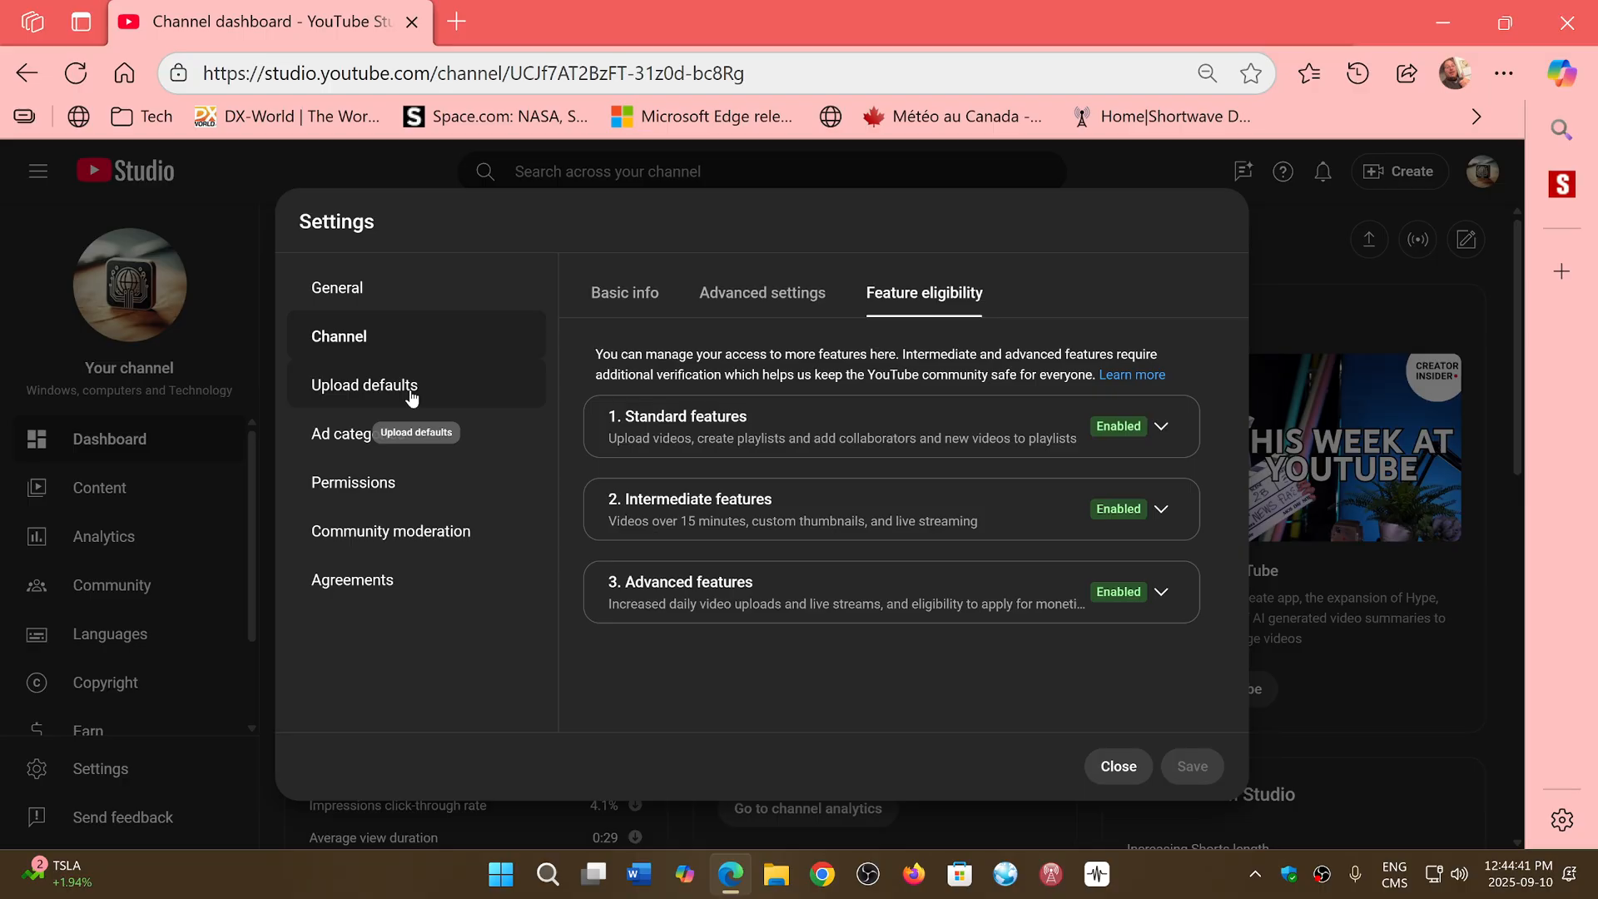
left_click(365, 385)
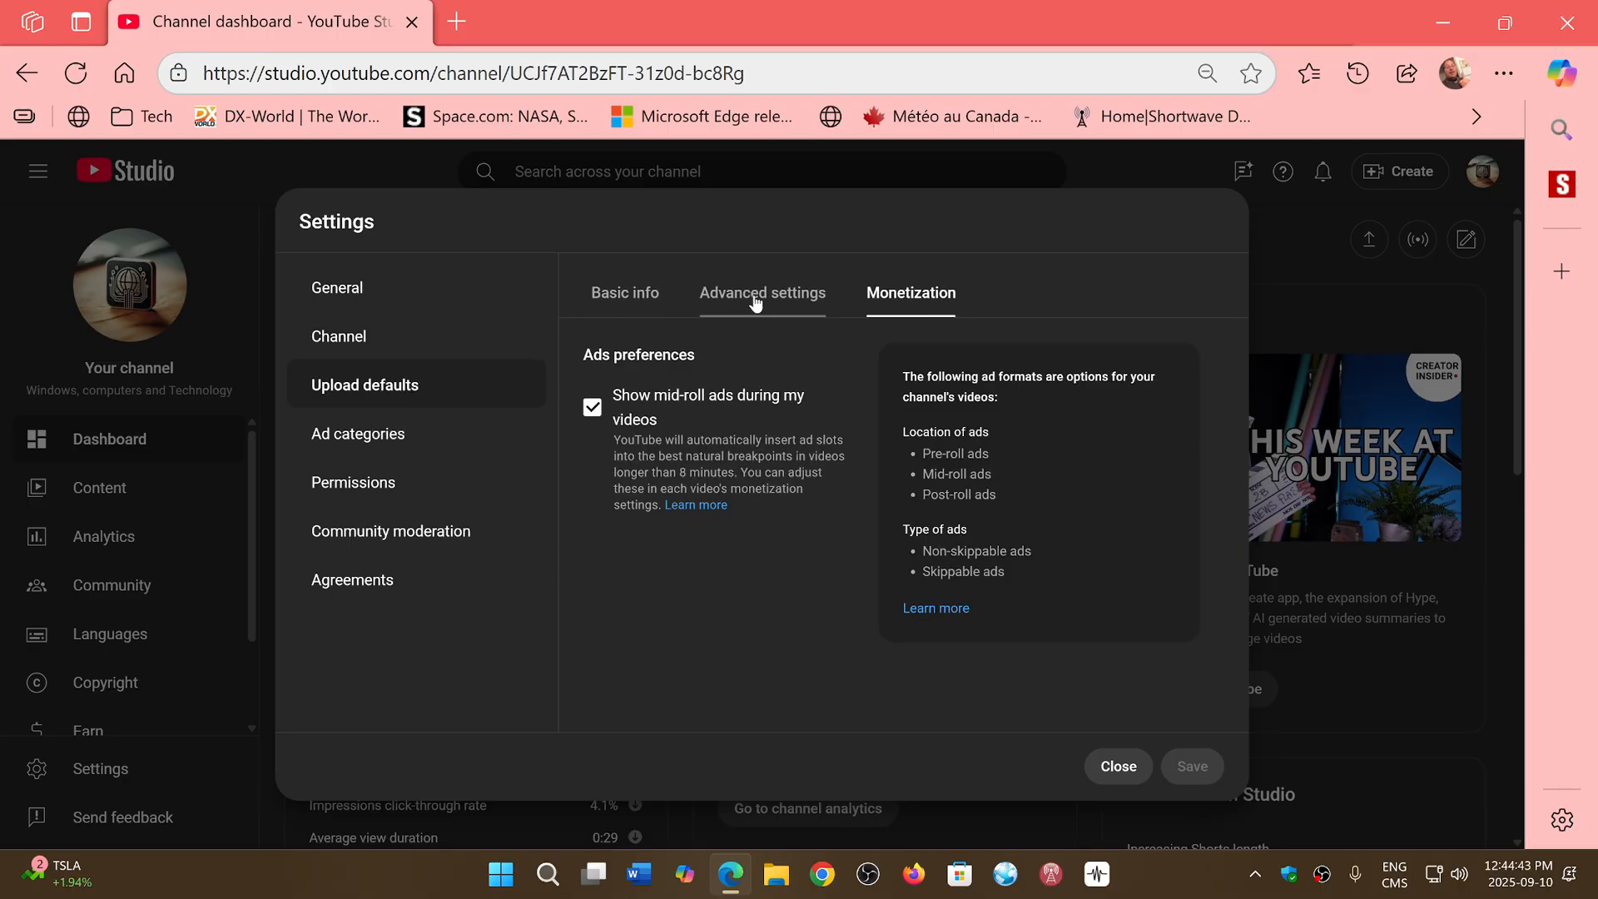
left_click(761, 293)
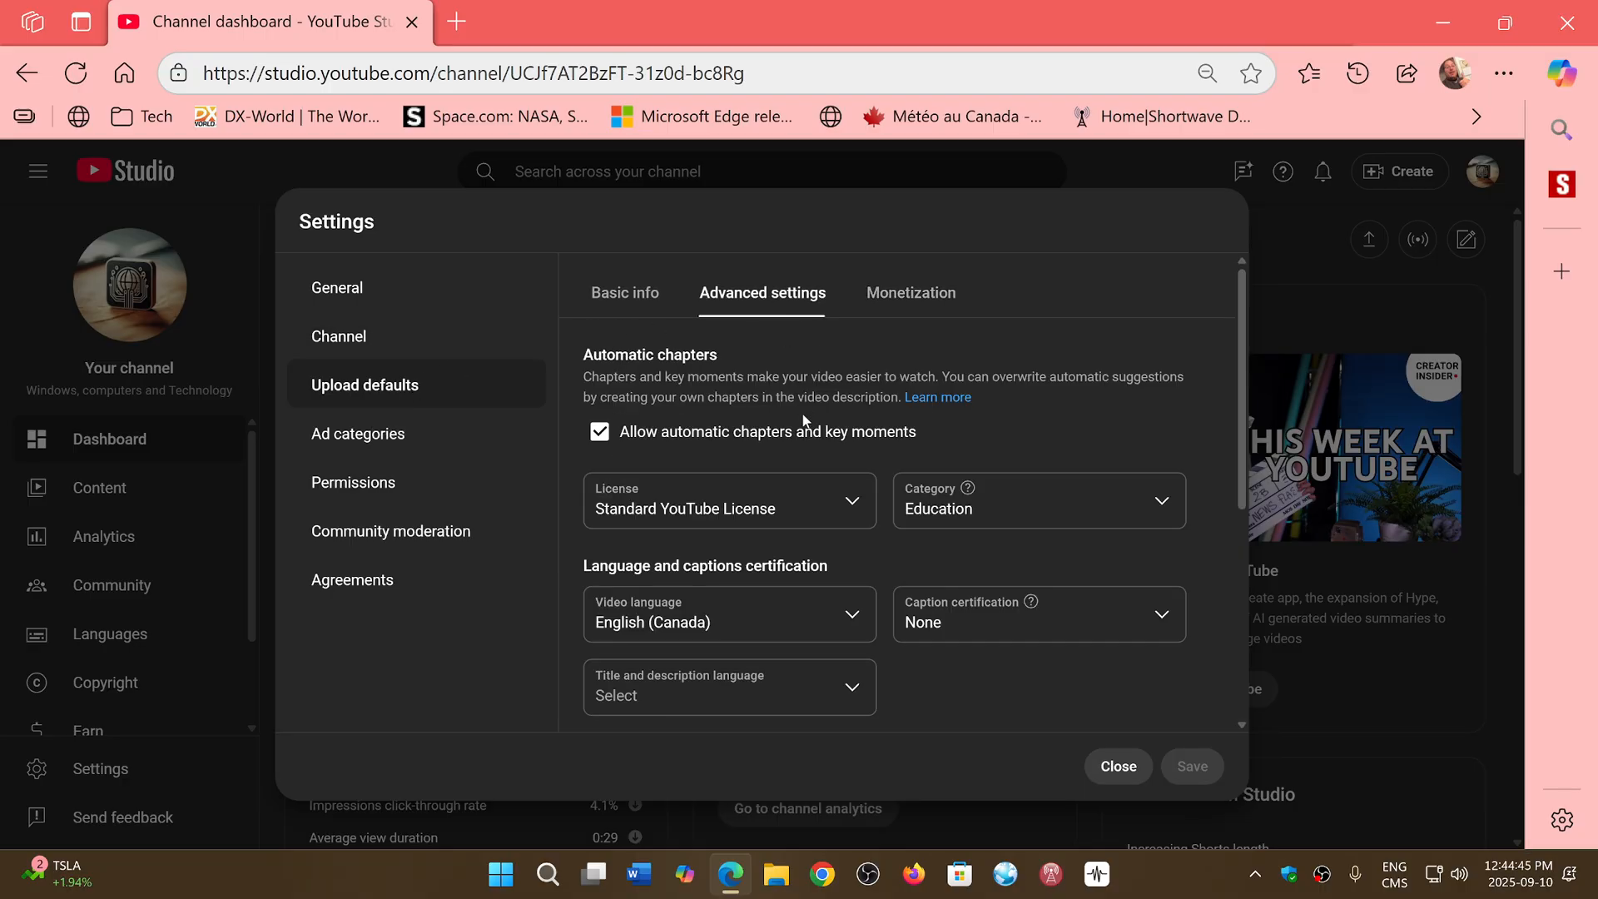
Uncheck 'Allow automatic dubbing' in upload defaults and save the change.
scroll("down", 3)
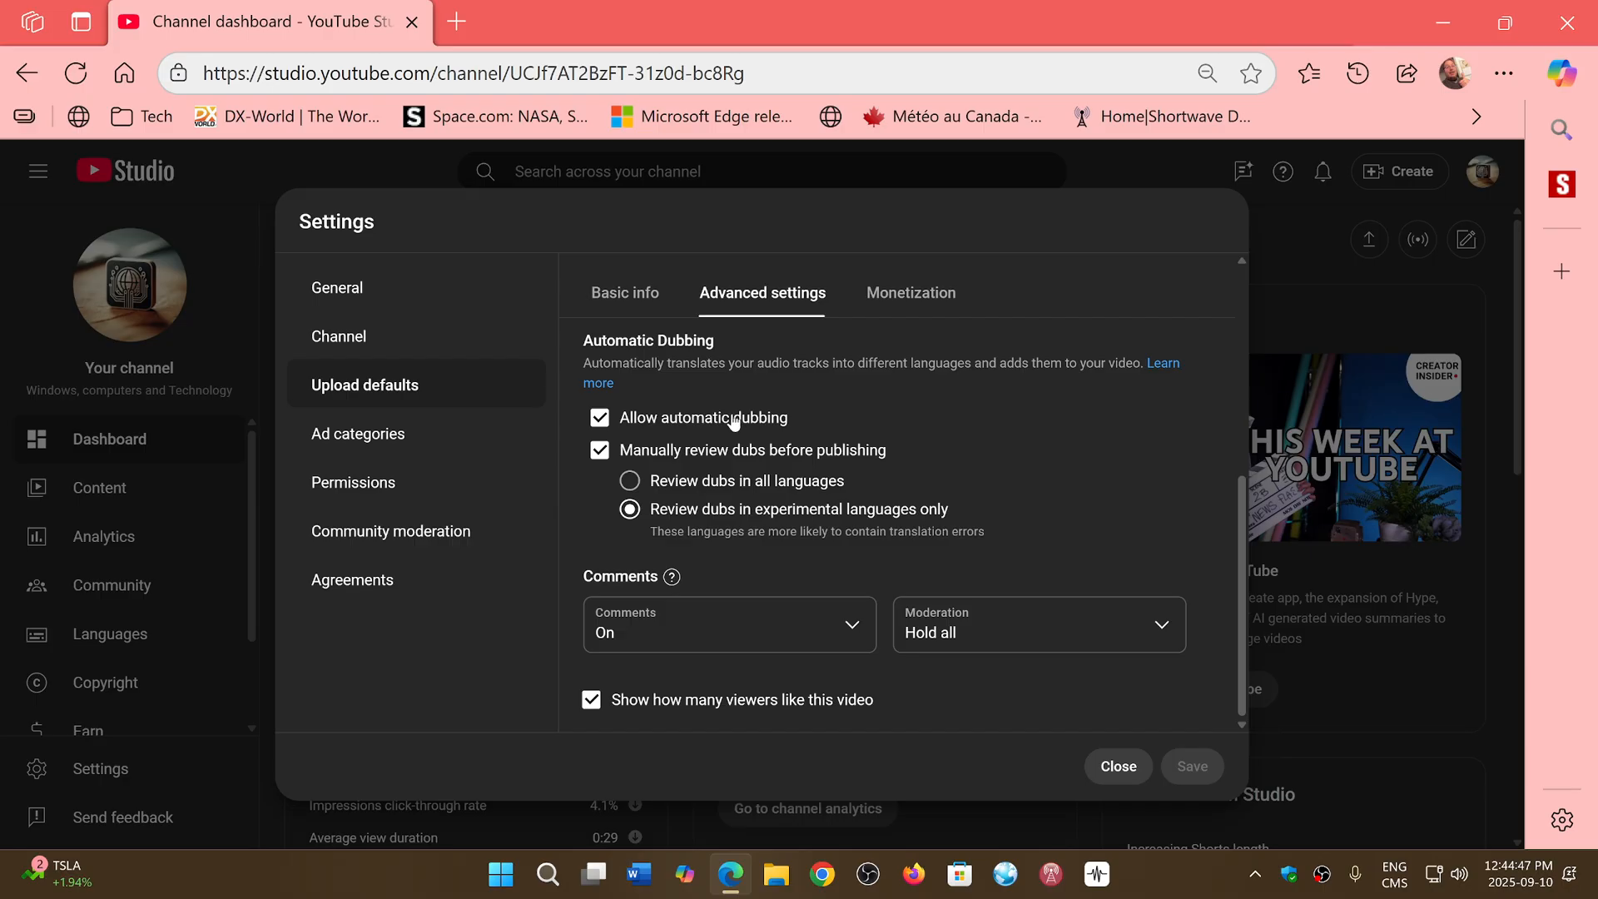
mouse_move(829, 425)
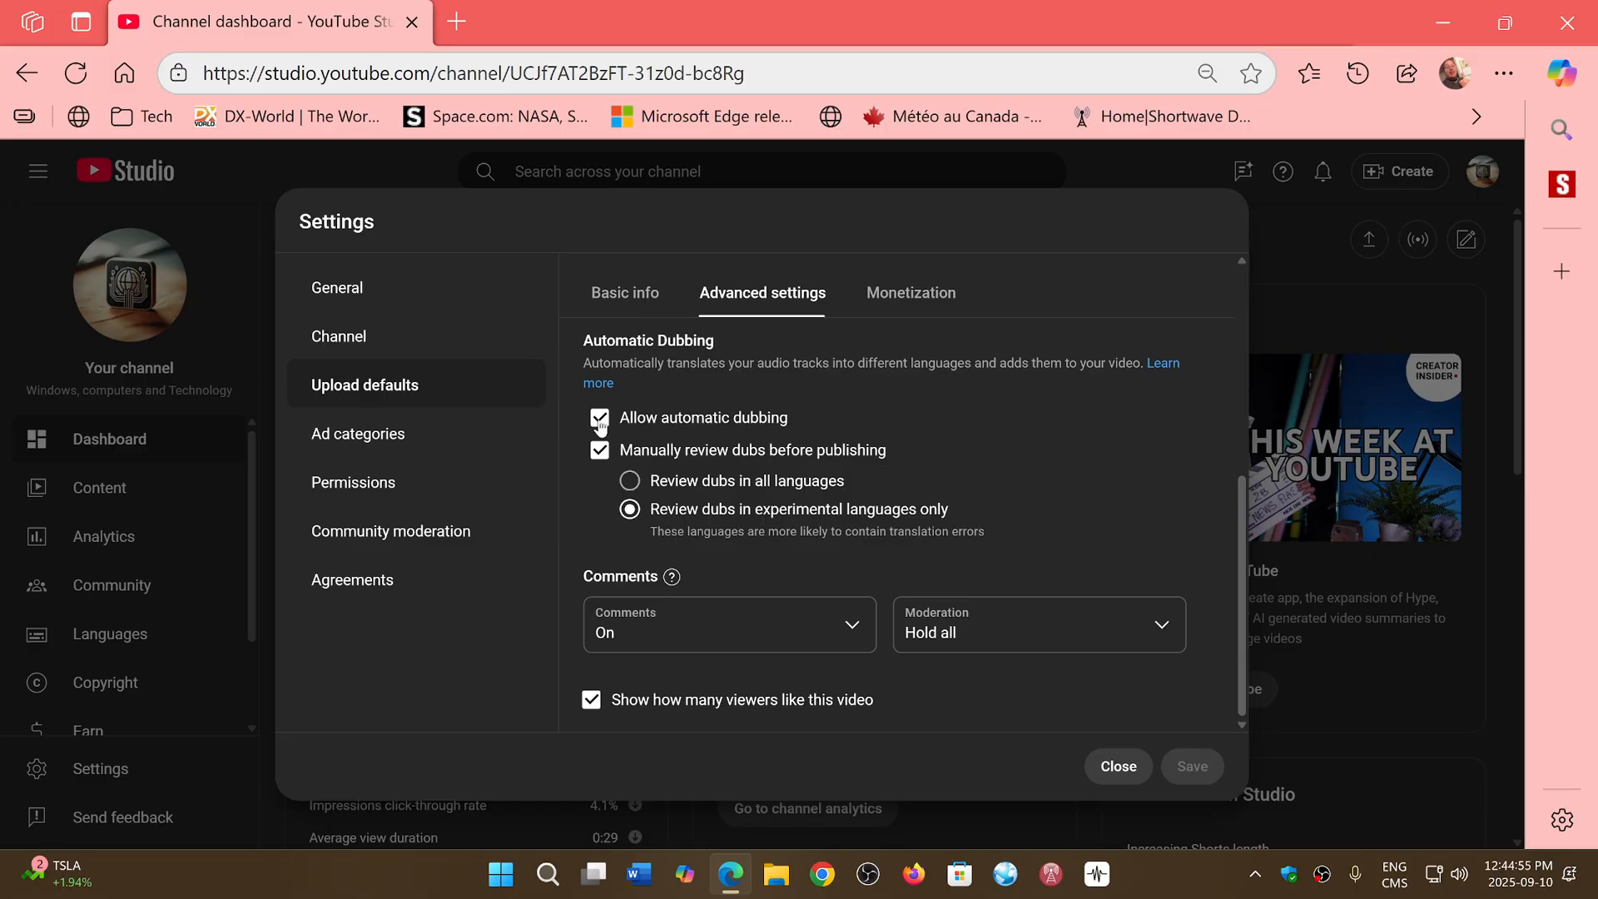
left_click(599, 418)
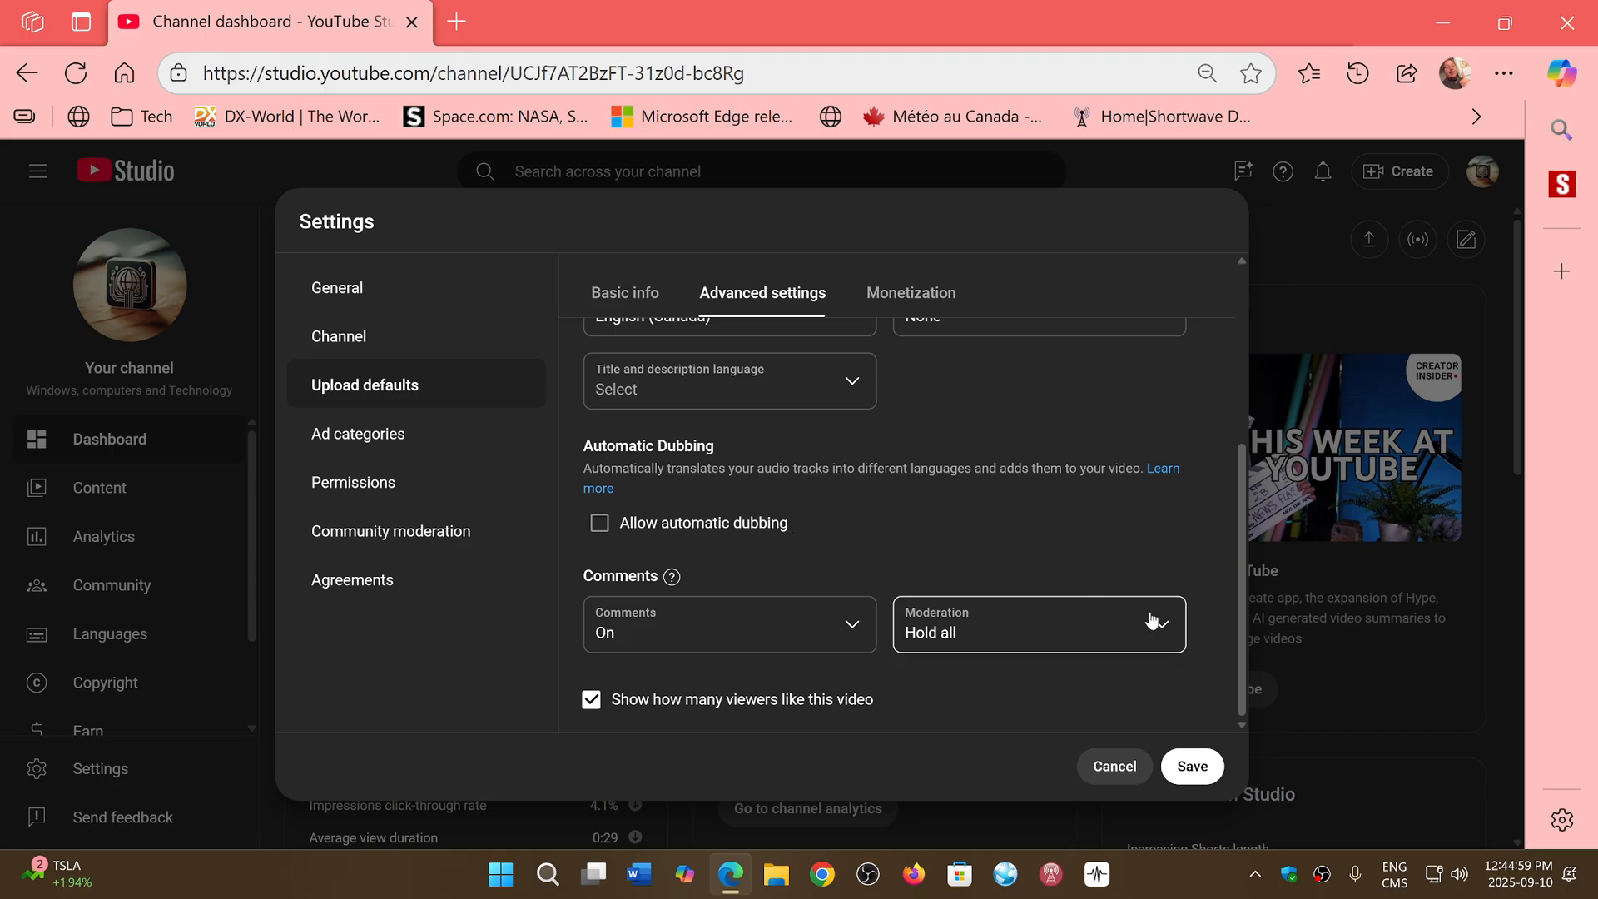
left_click(1192, 765)
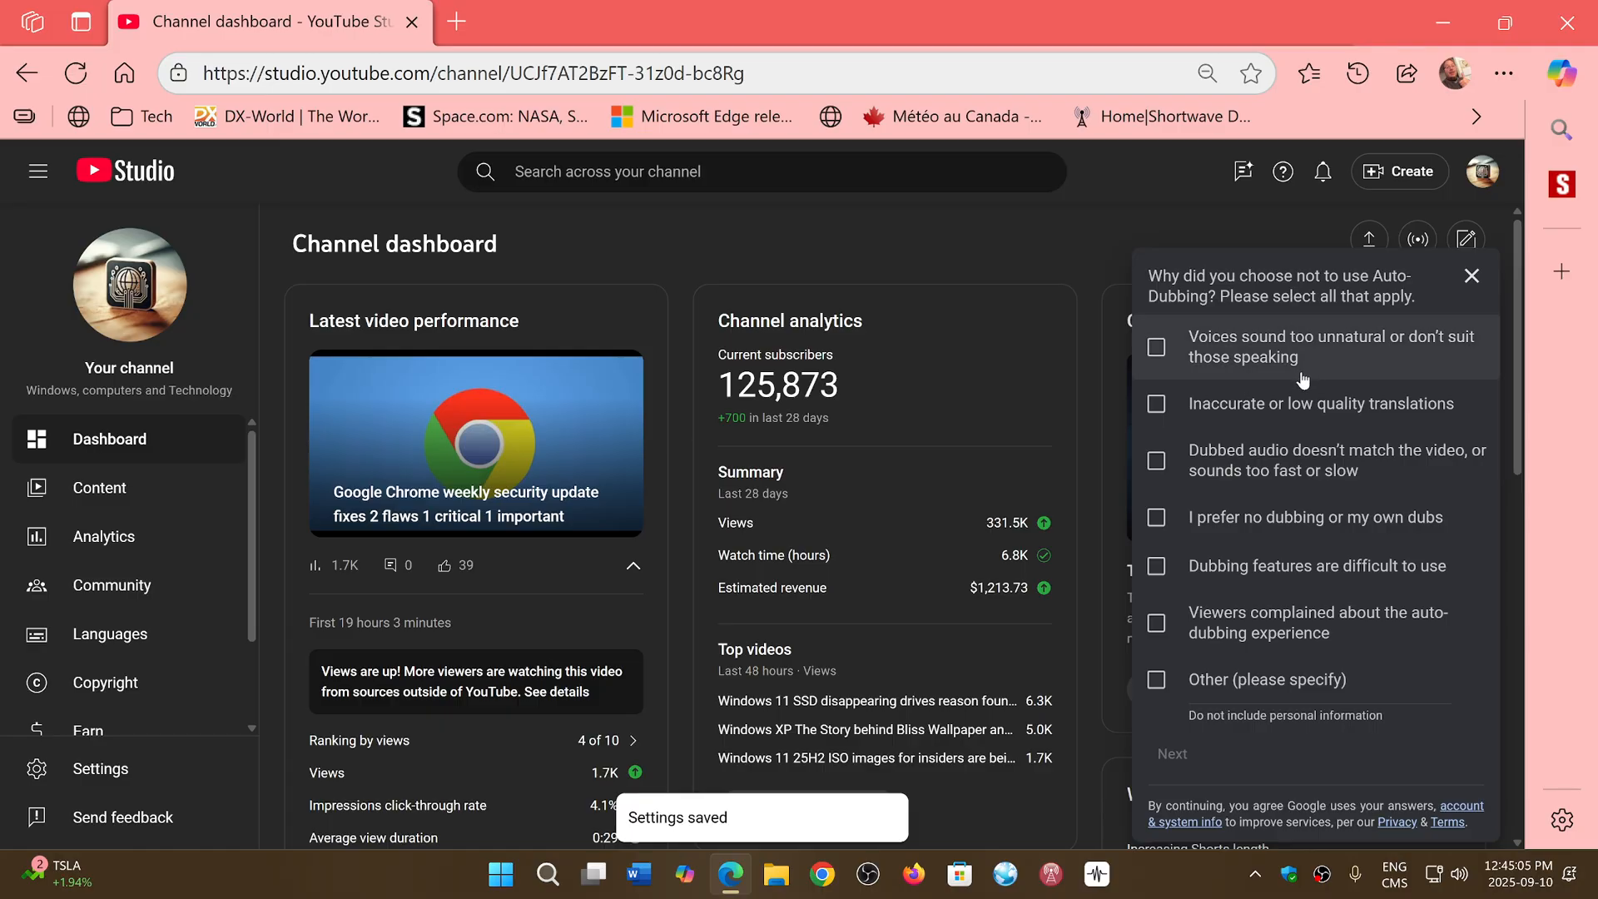
Select 'Viewers complained about the auto-dubbing experience' in the survey and continue.
left_click(1155, 623)
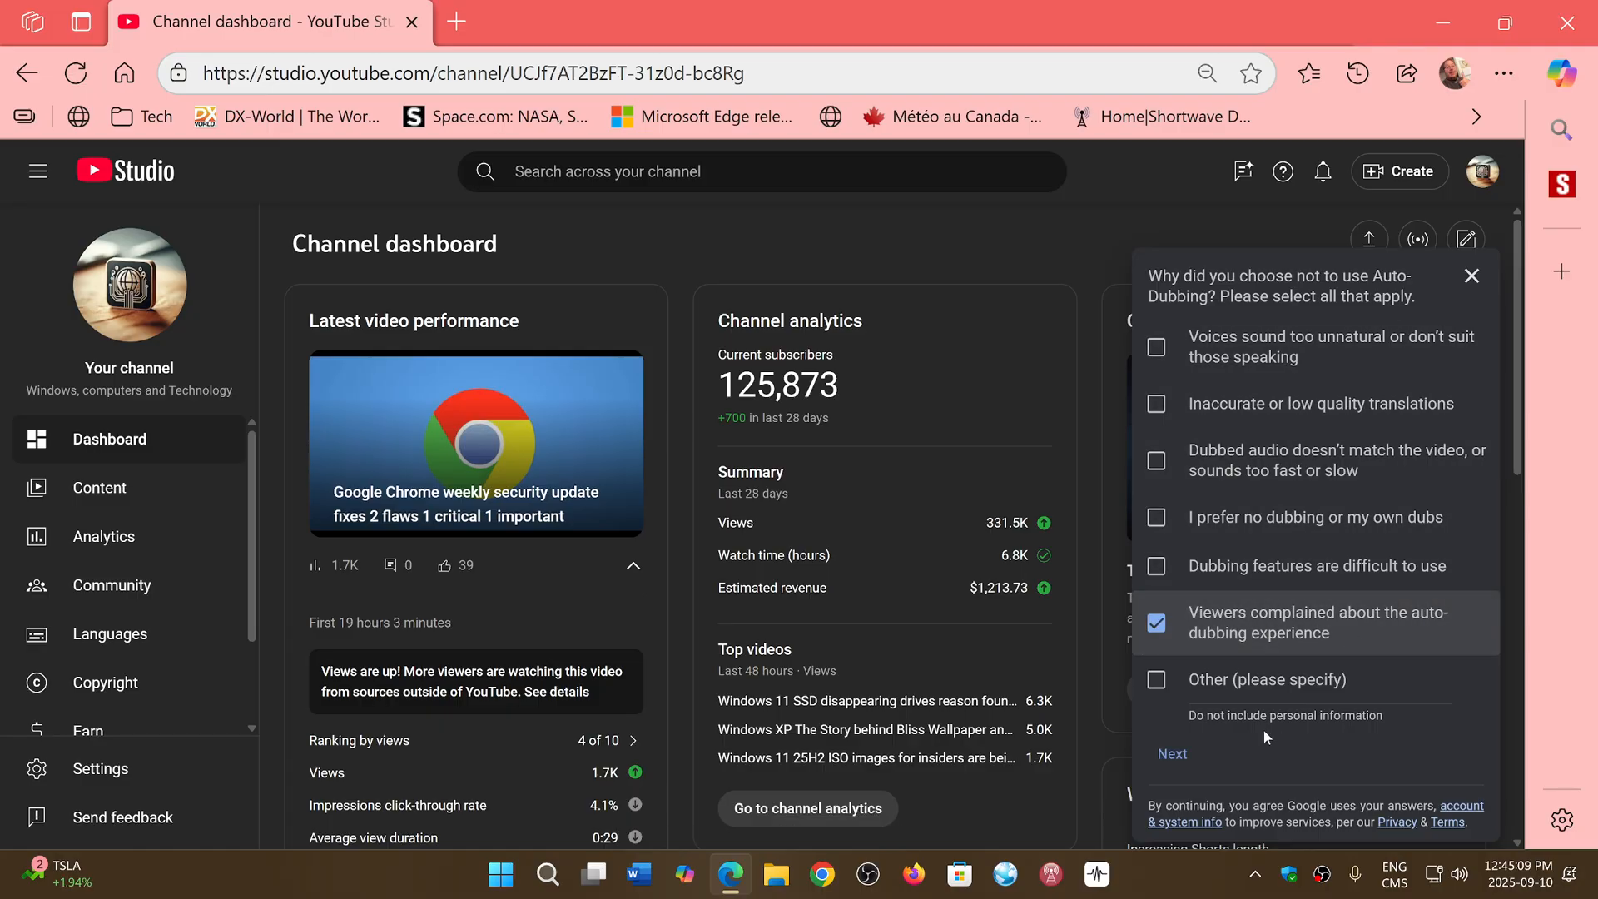
left_click(1172, 754)
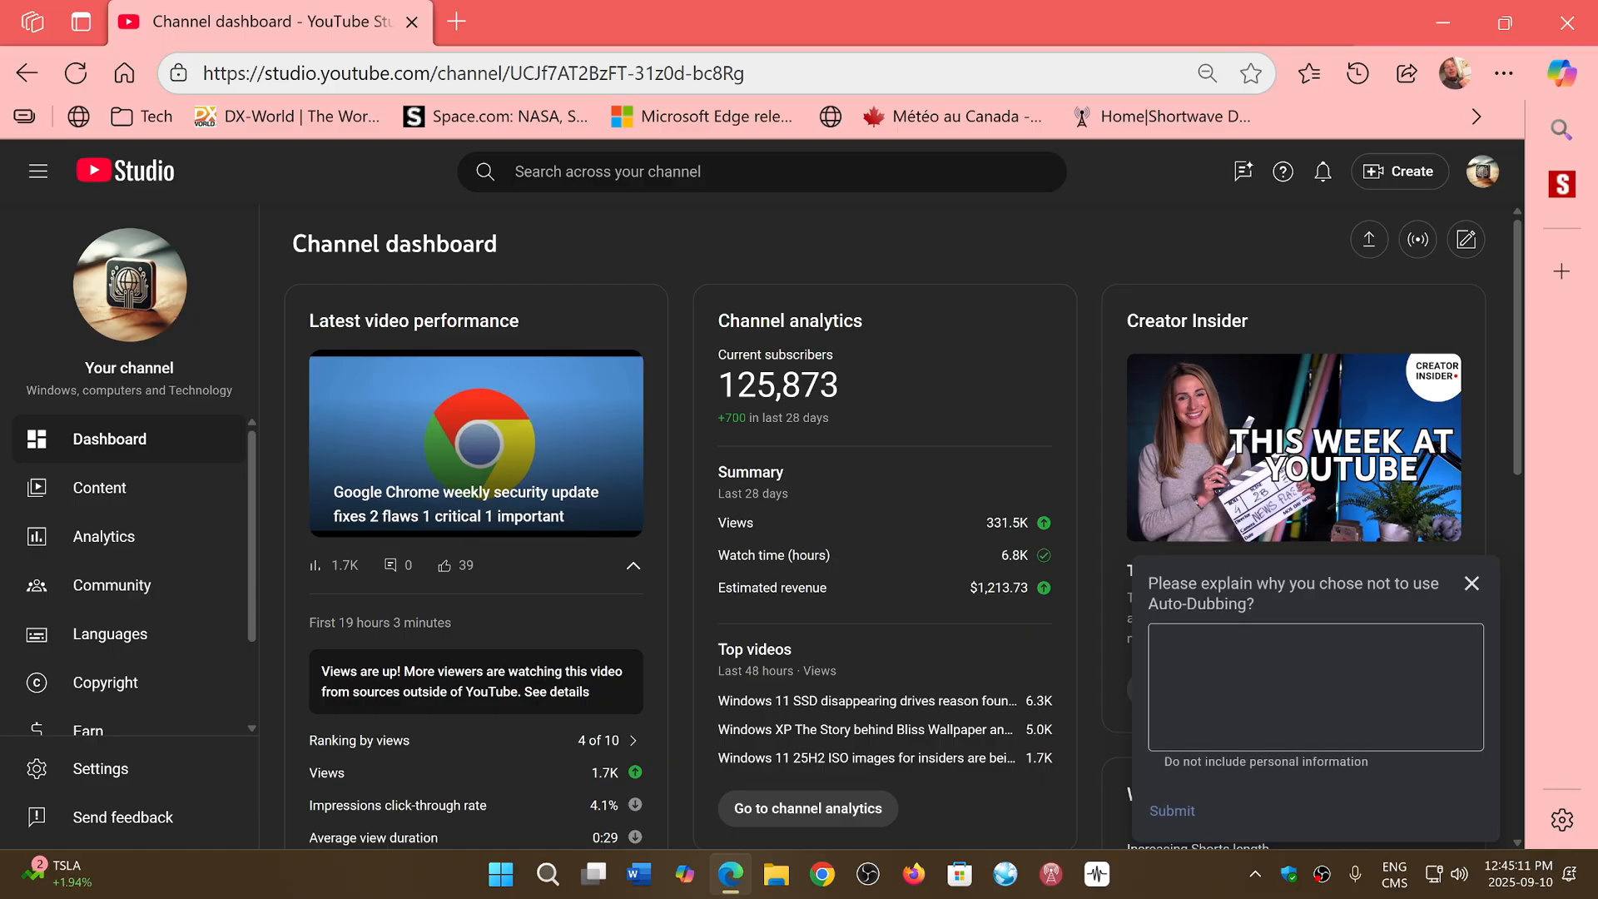
Submit the feedback 'Too many complaints from my viewers'.
type("T")
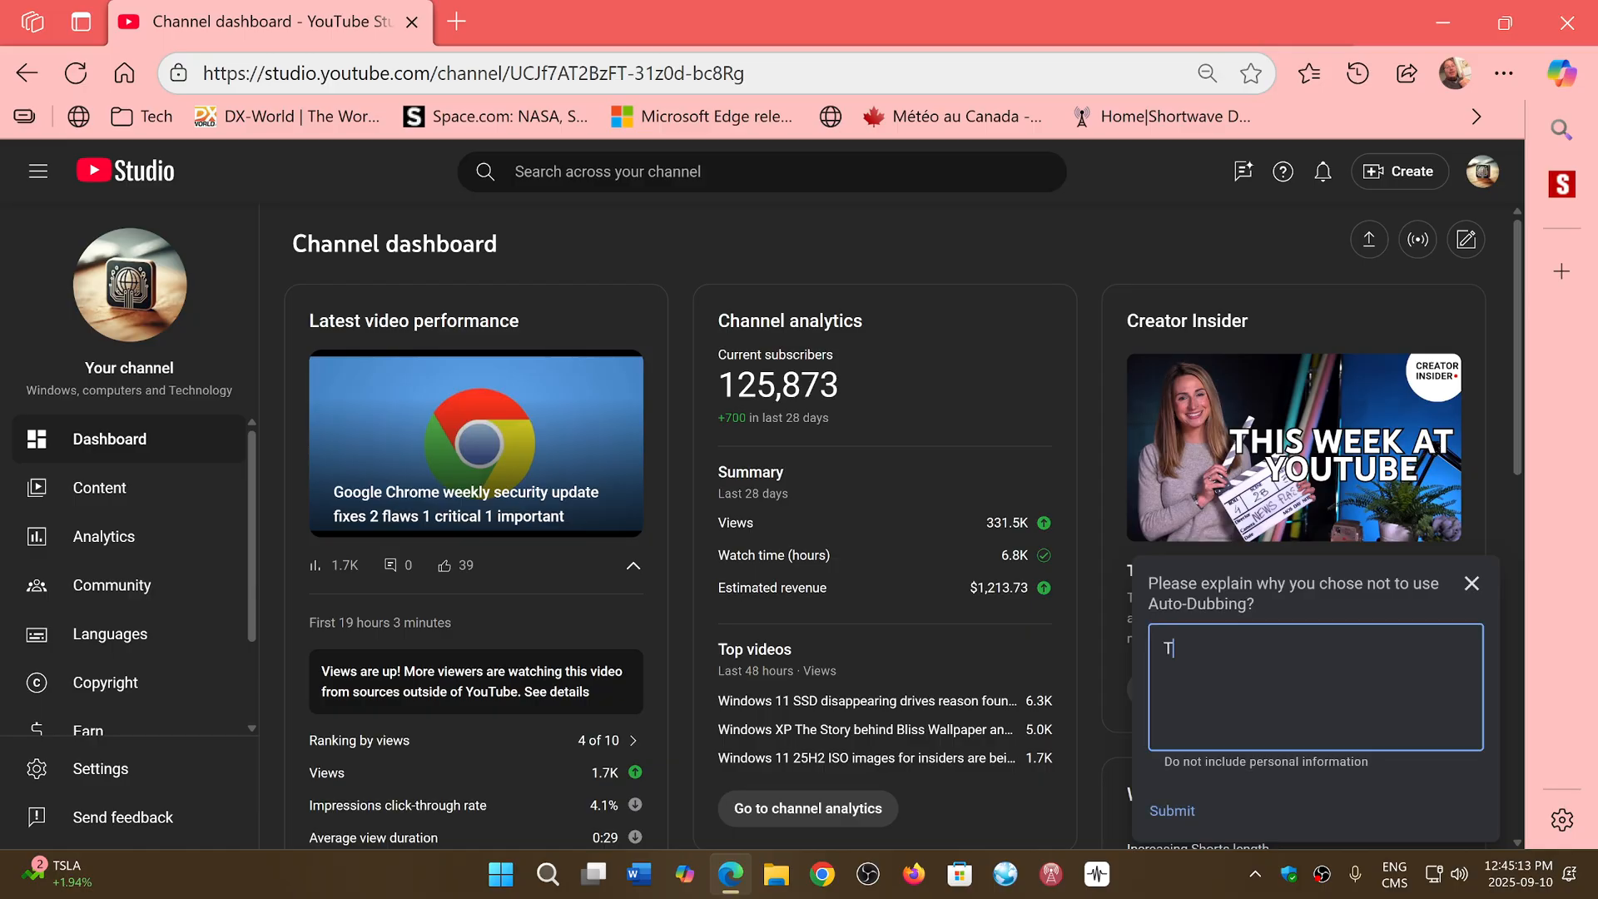
type("oo many complaints fro")
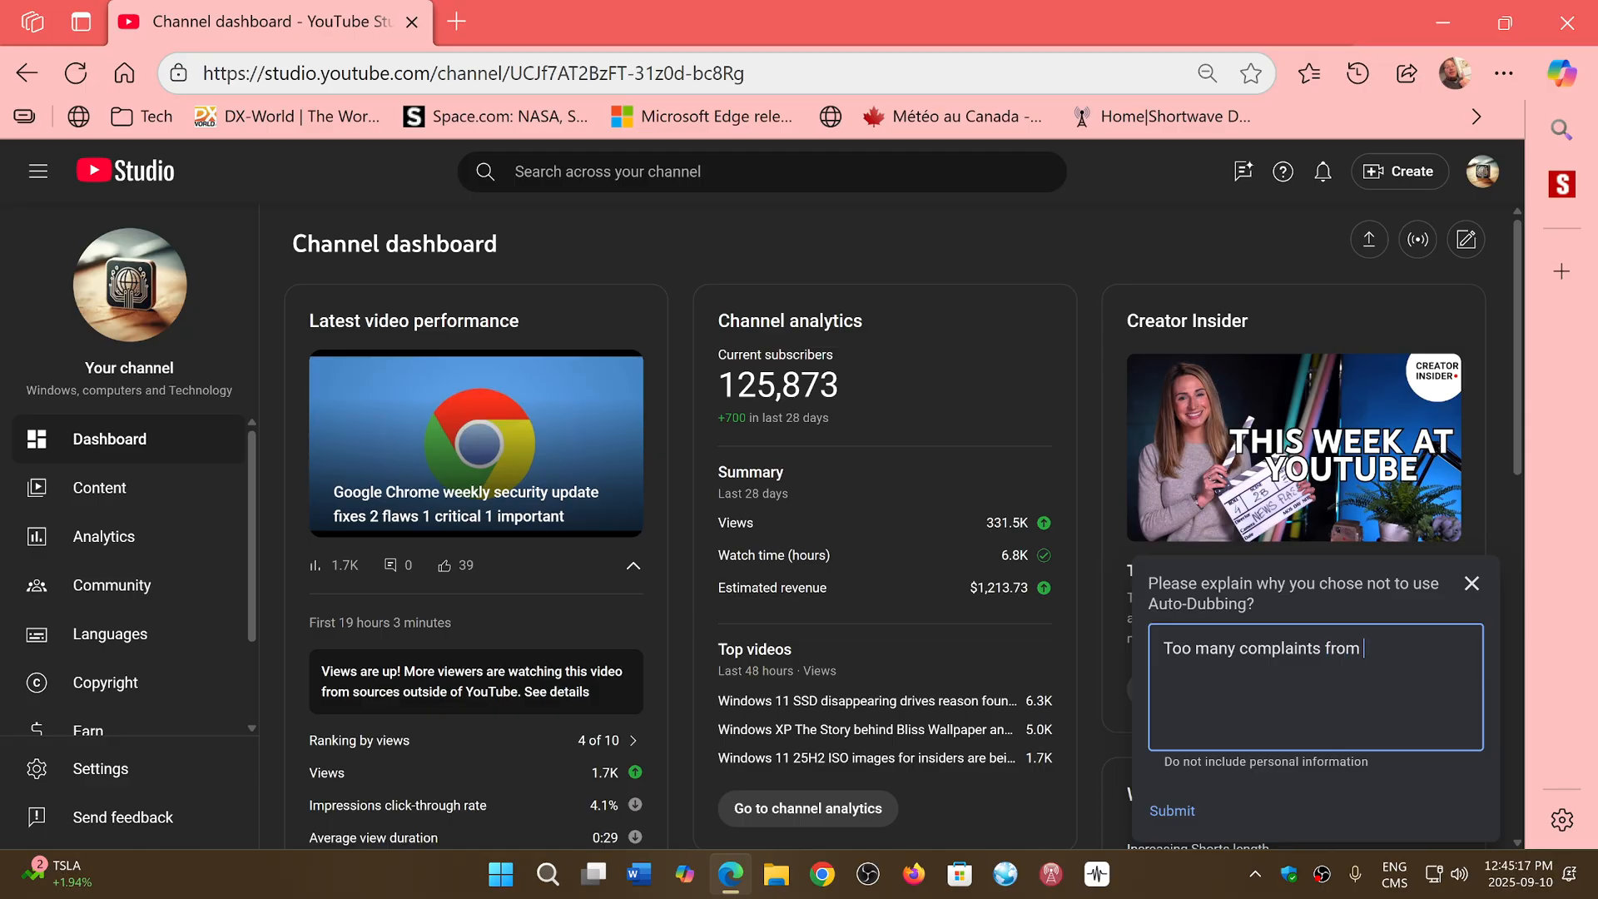
type("my viewers")
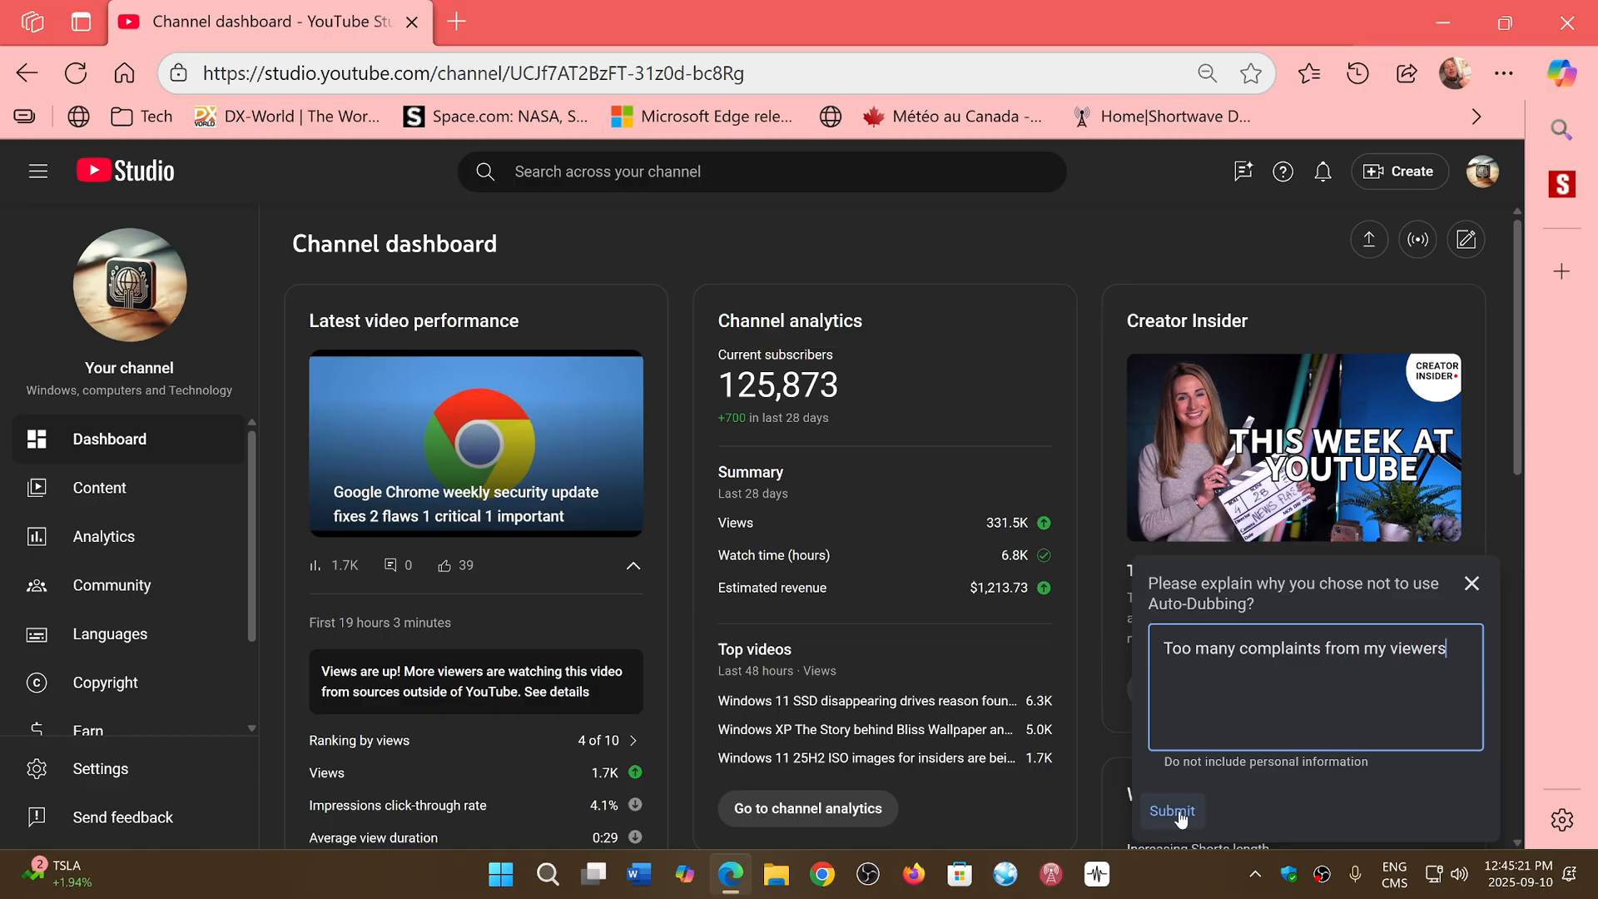
left_click(1170, 811)
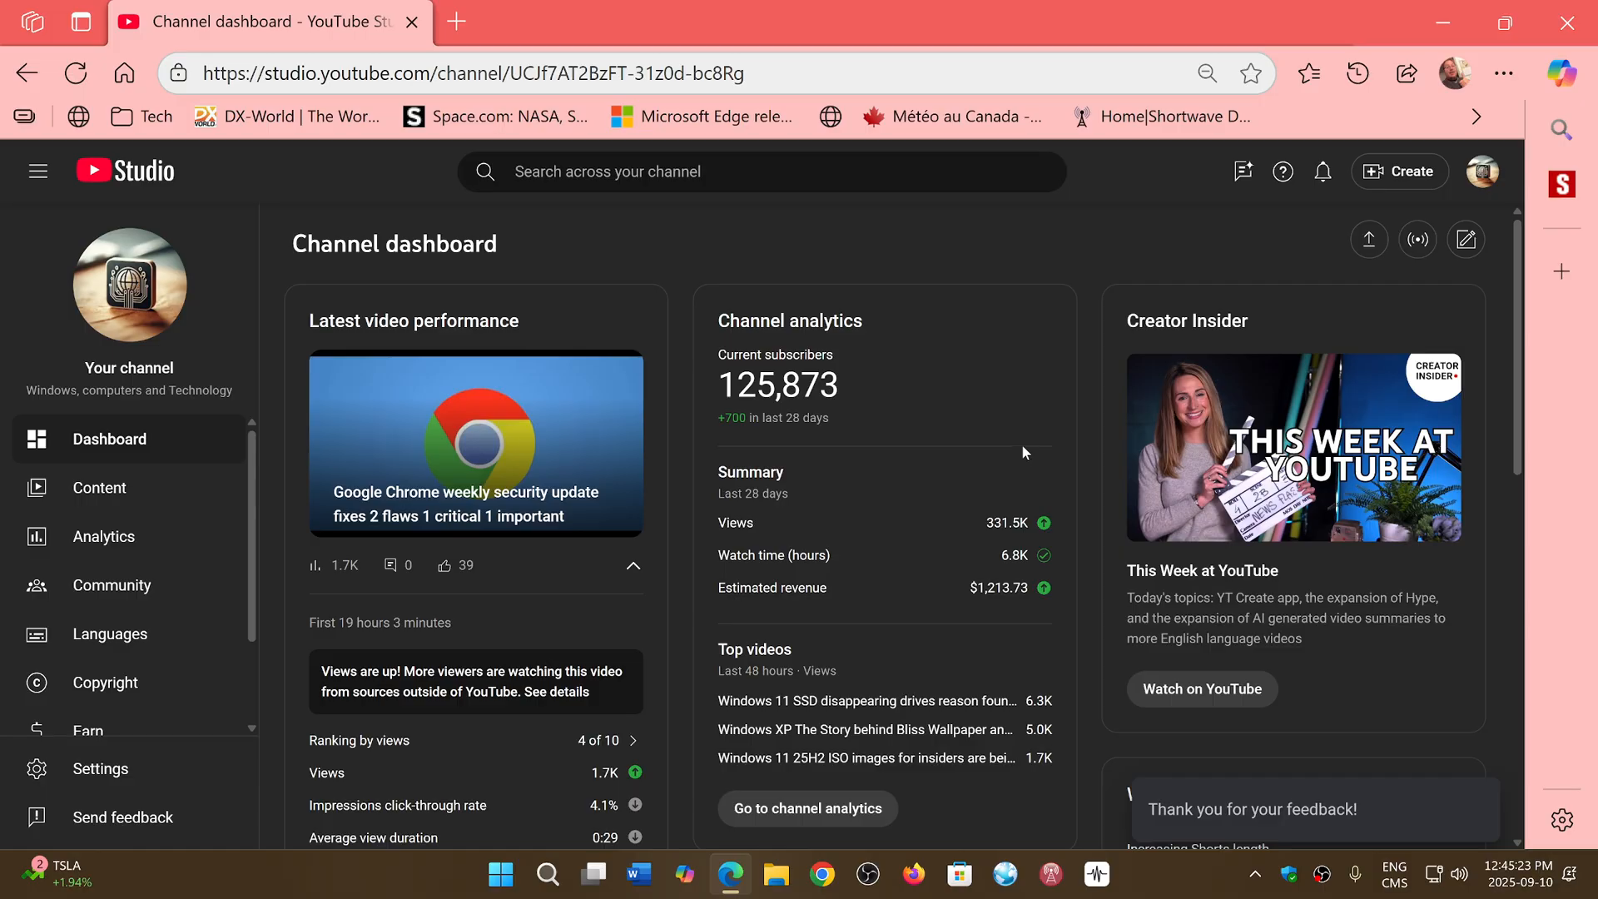
mouse_move(1007, 270)
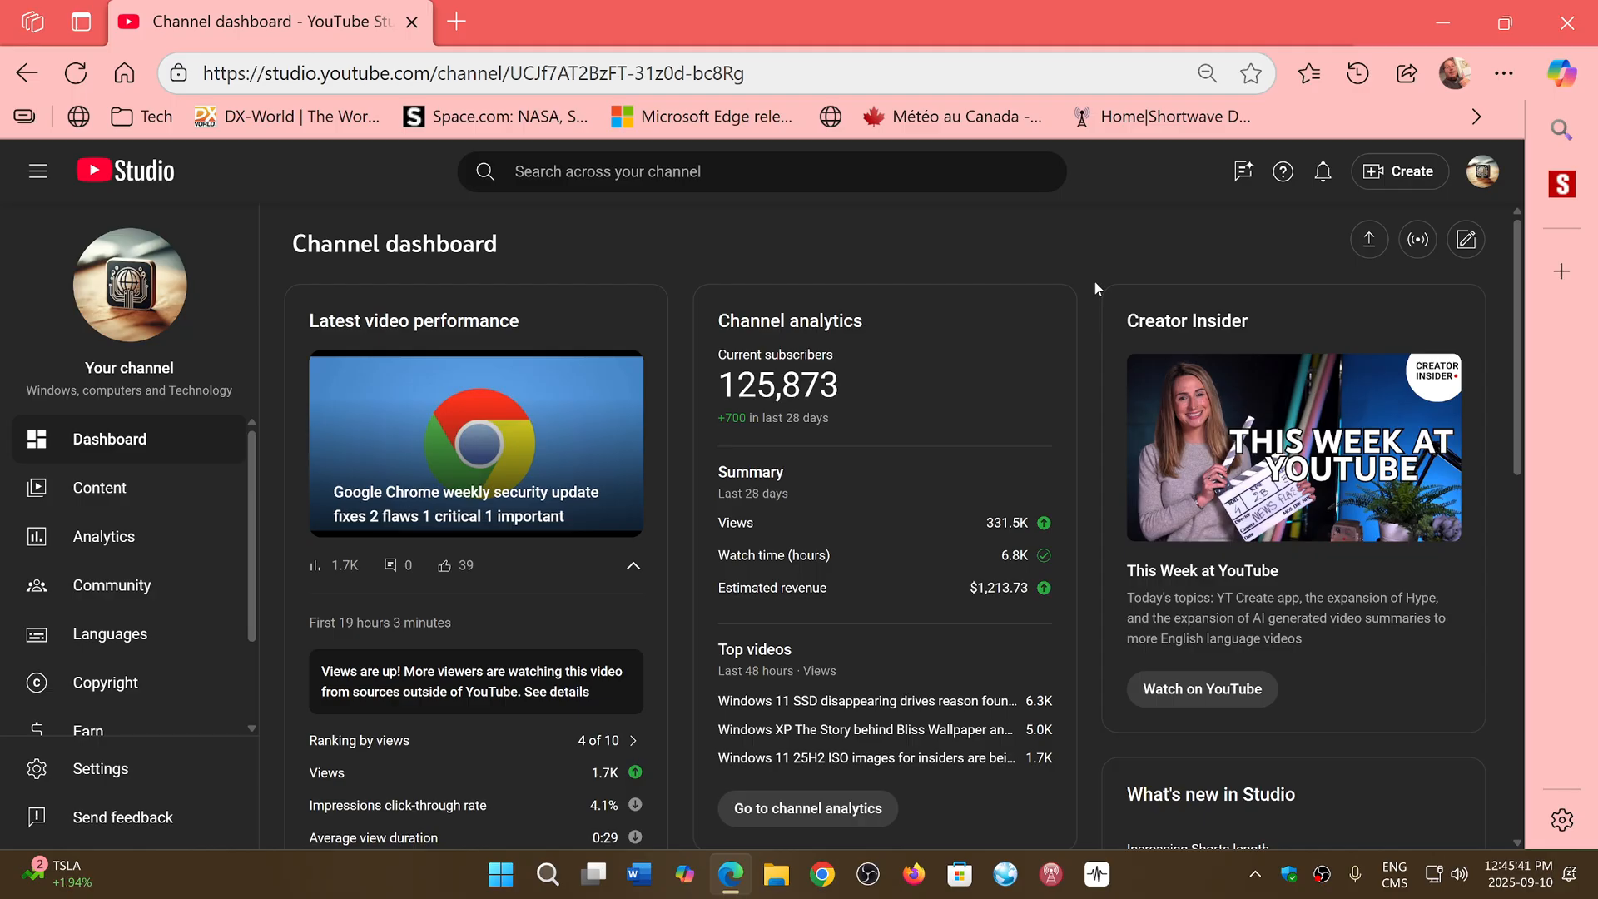
mouse_move(1435, 15)
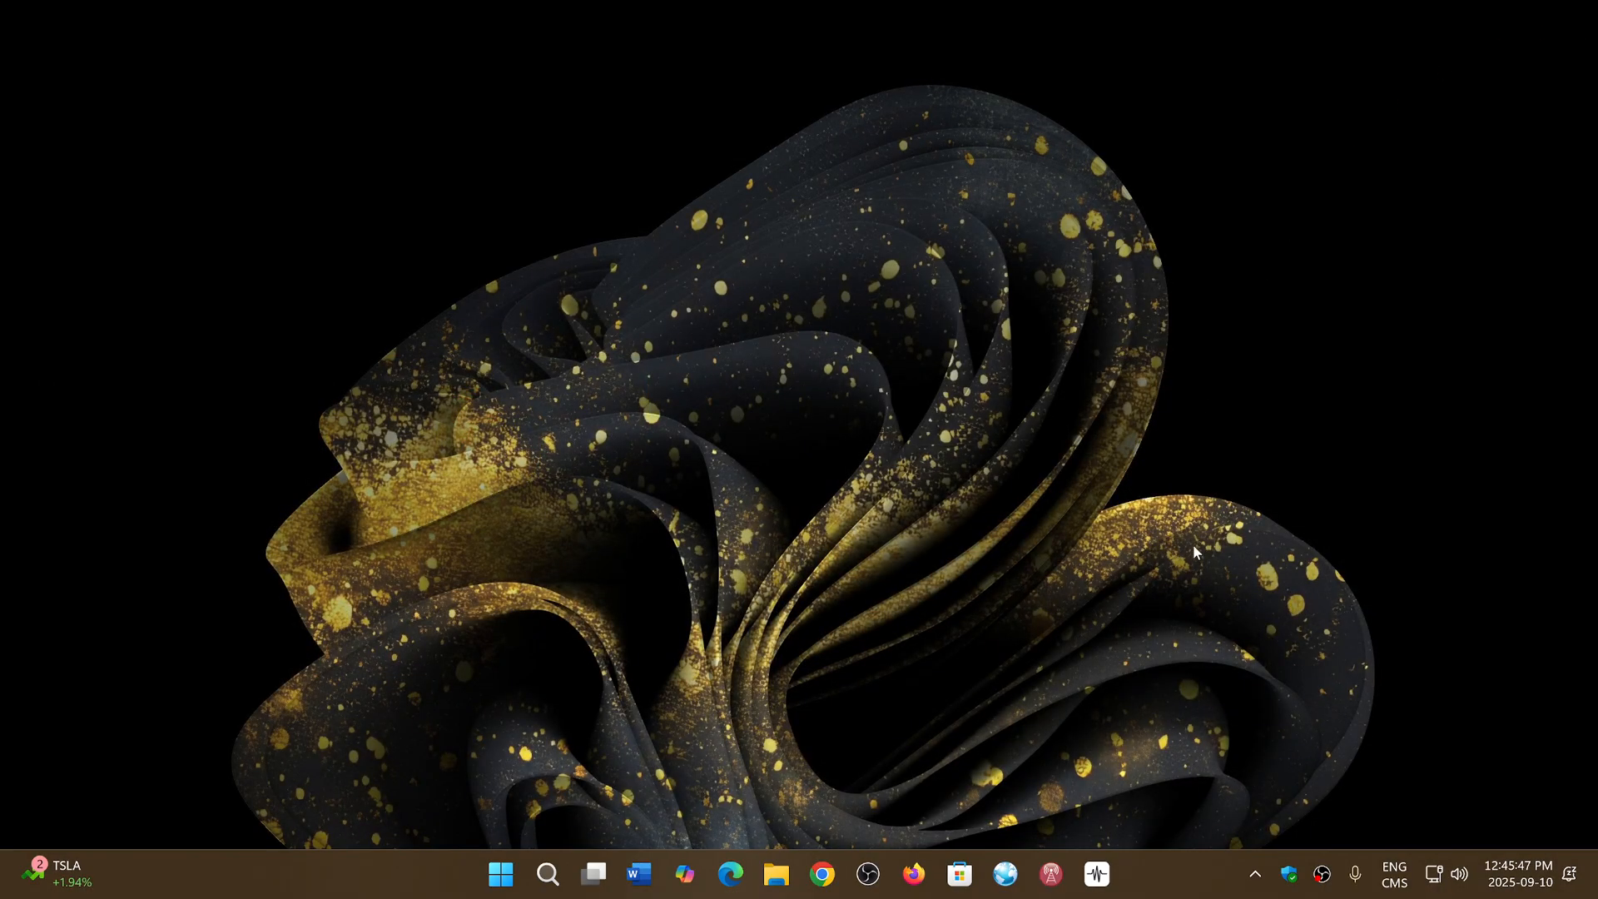
mouse_move(1156, 881)
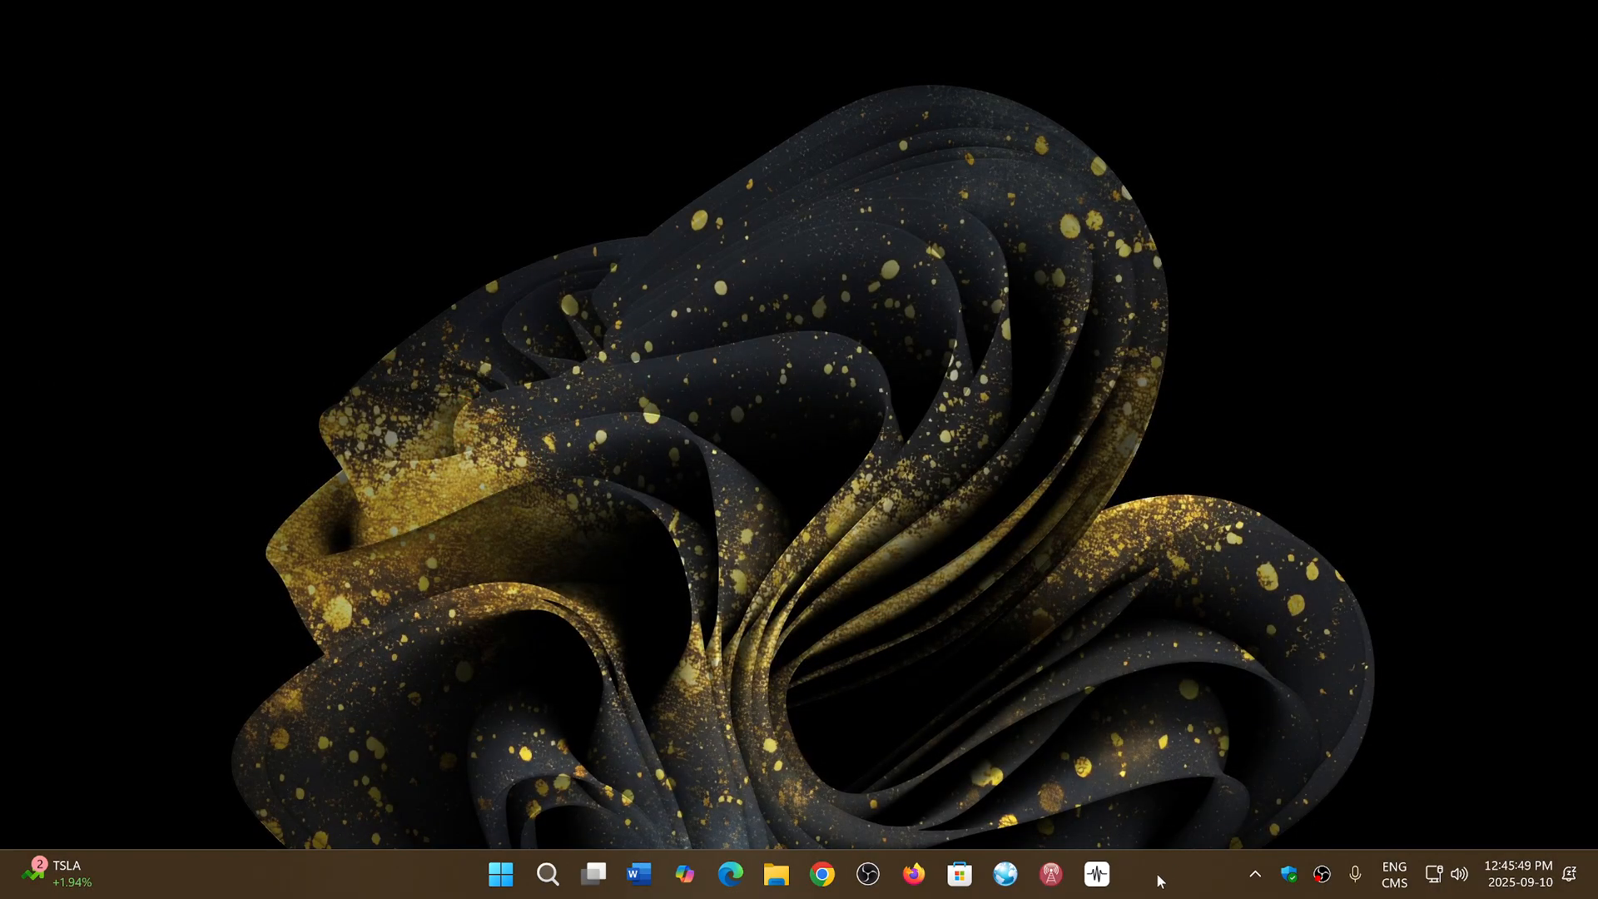